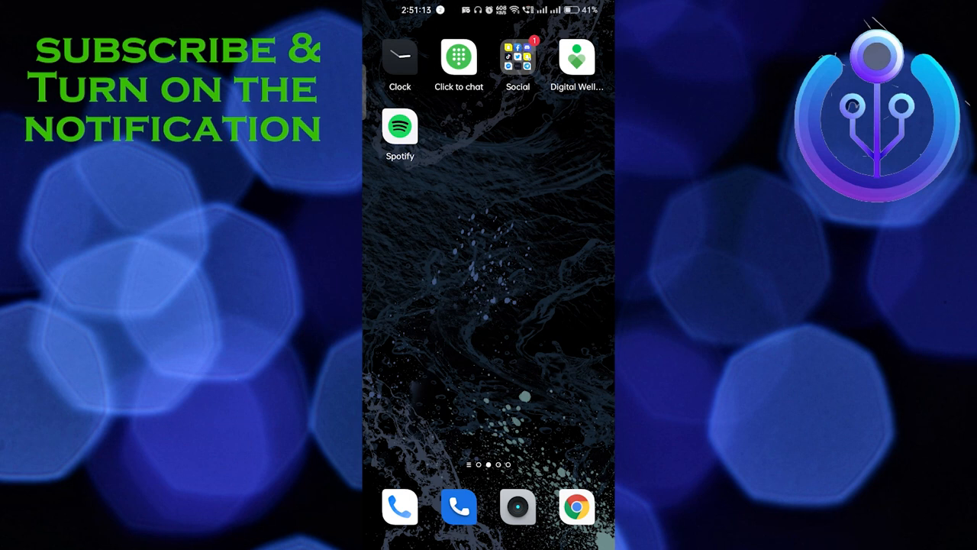
# Launch Facebook from the Social folder and bring up its main shortcuts menu.
pyautogui.click(518, 58)
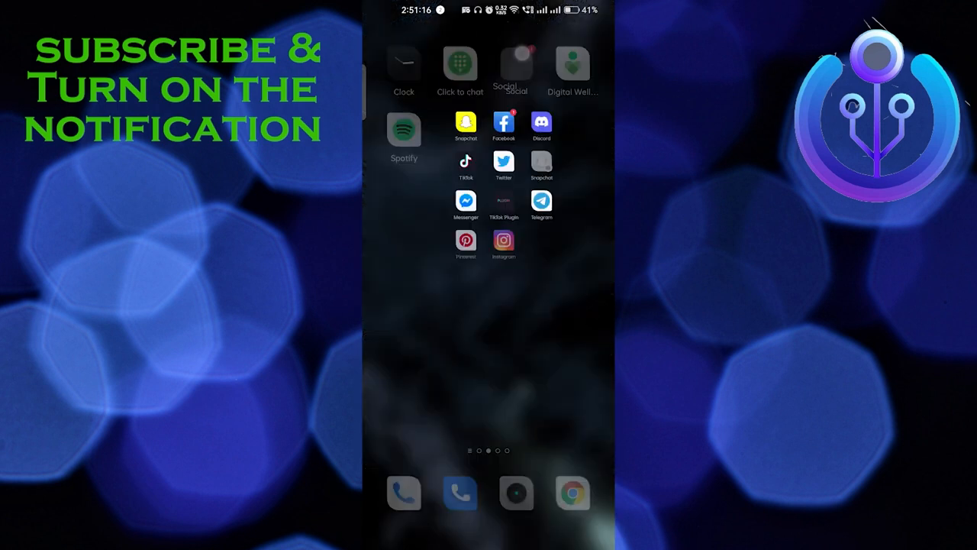
pyautogui.click(504, 125)
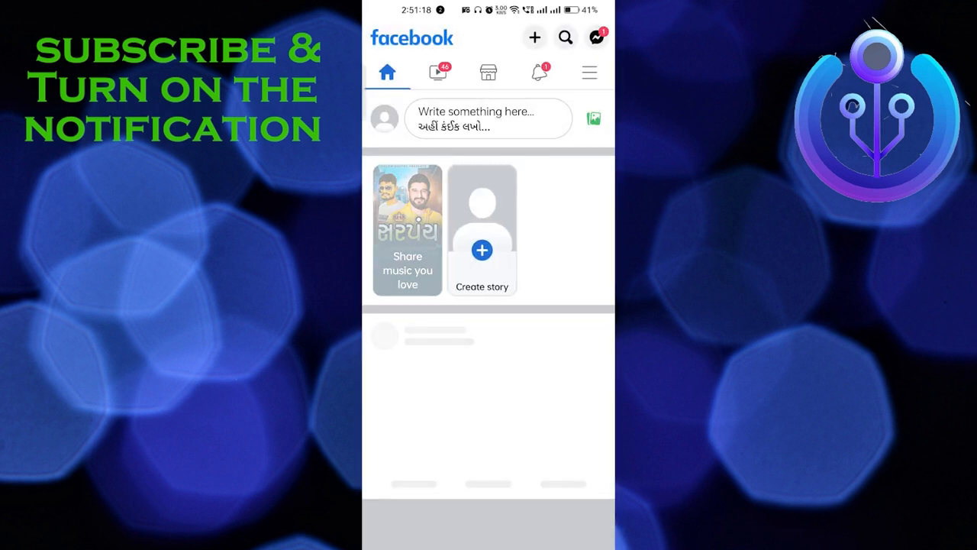
pyautogui.click(589, 72)
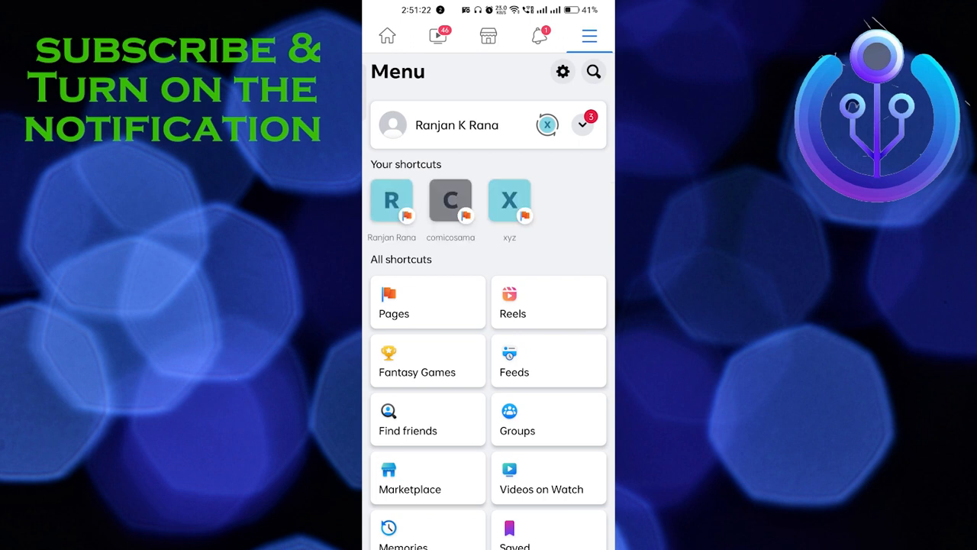
# Go to own profile page from the menu's profile name entry.
pyautogui.click(456, 125)
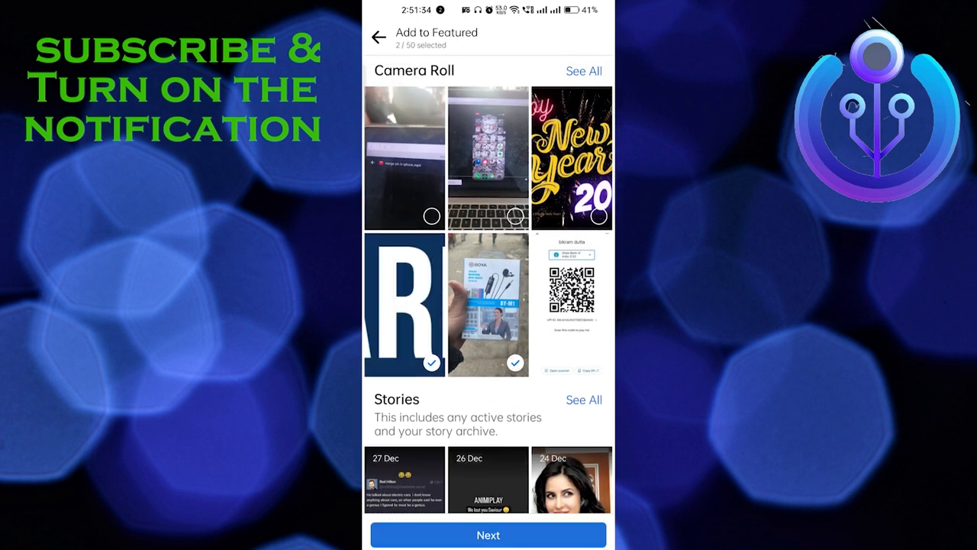
# Proceed with the two chosen photos and begin entering the collection's title.
pyautogui.click(489, 534)
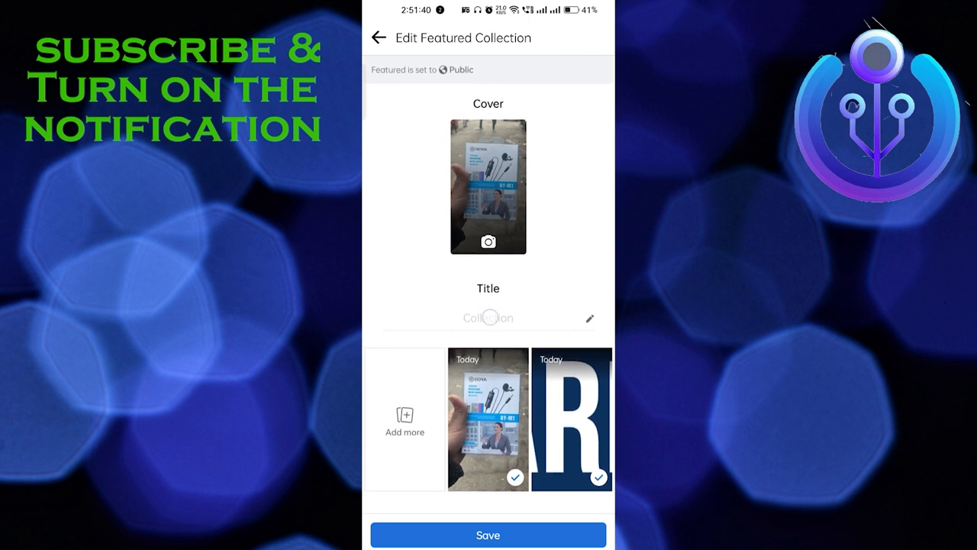
pyautogui.click(489, 318)
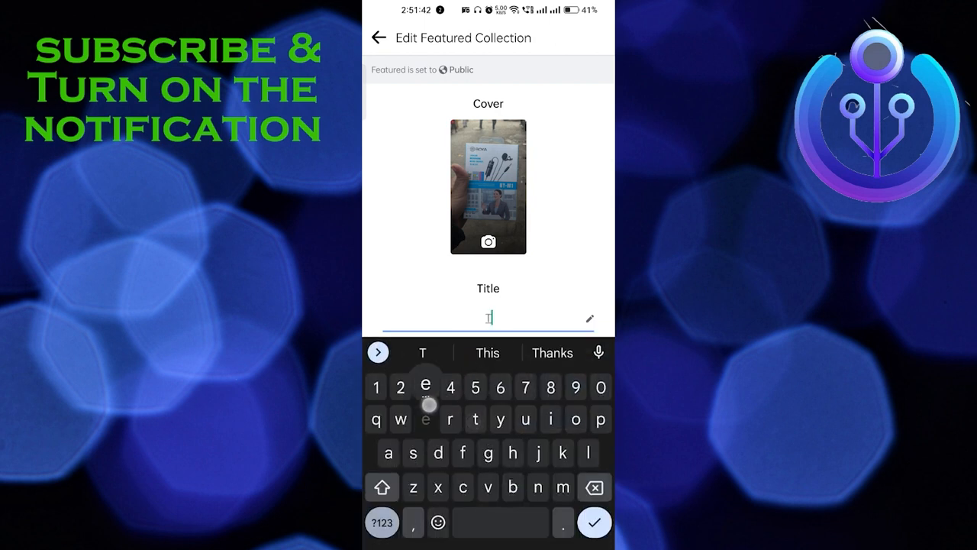